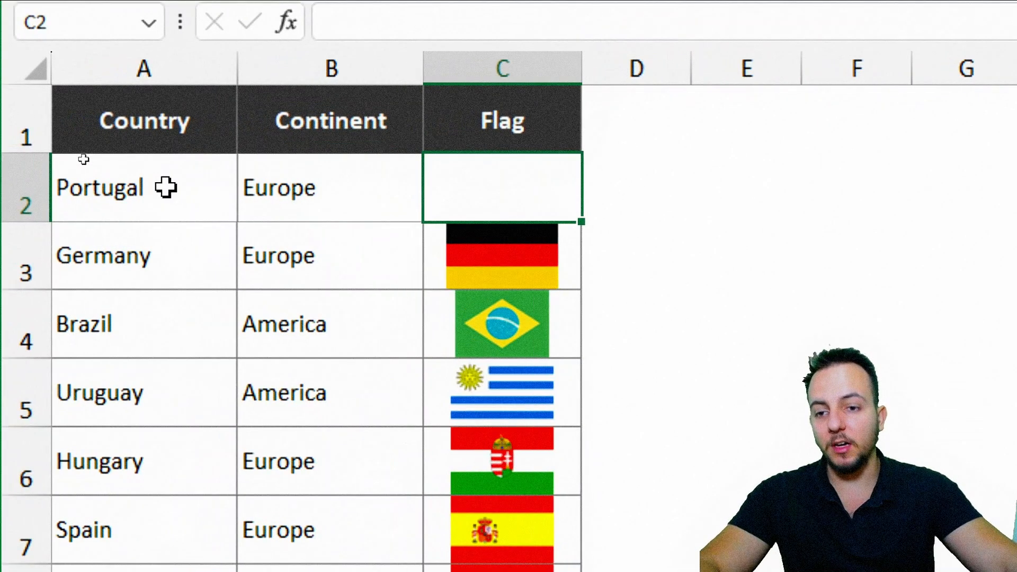
# Begin an =IMAGE formula in Portugal's empty flag cell C2
pyautogui.click(143, 67)
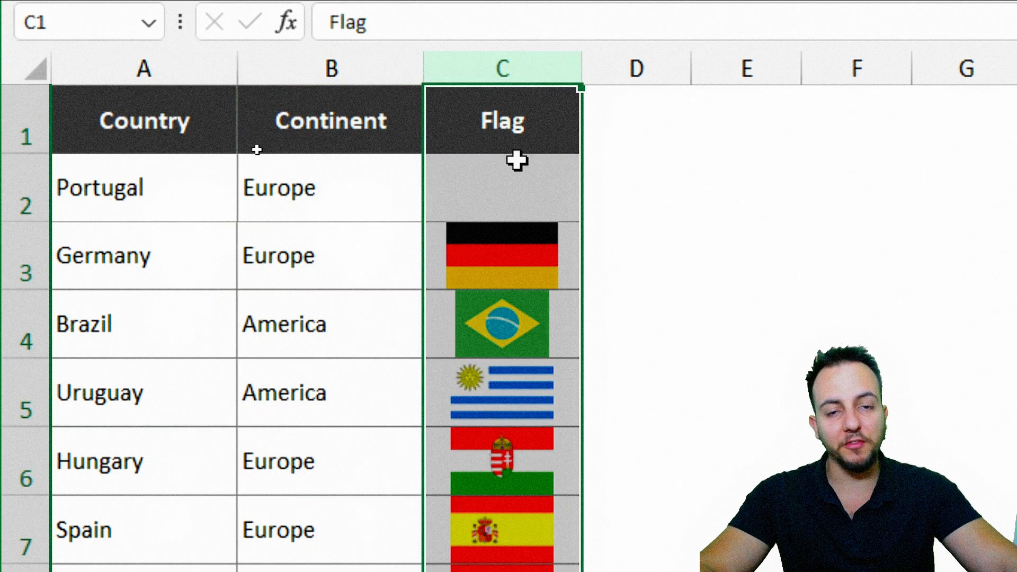
pyautogui.click(502, 189)
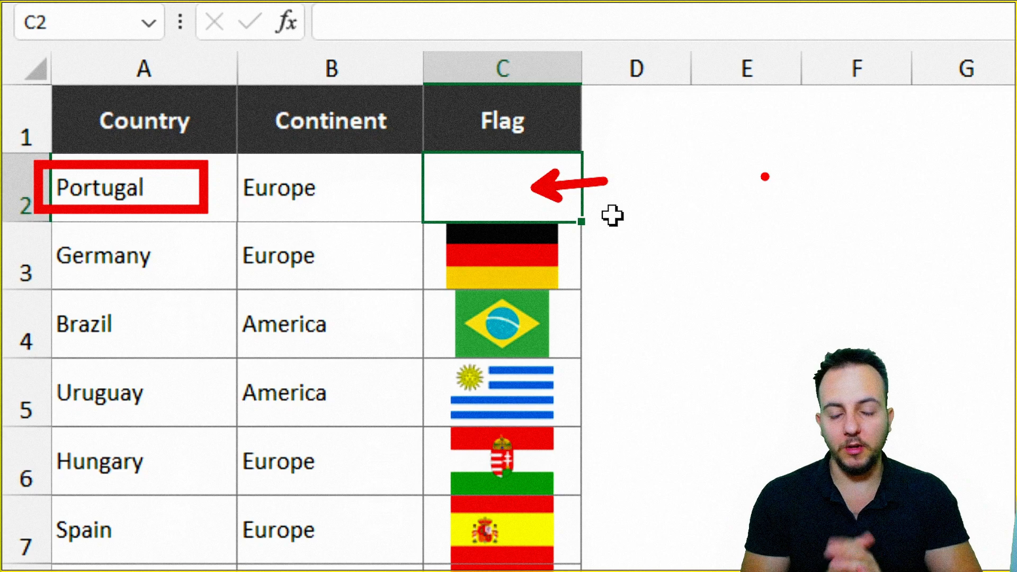
pyautogui.write('=')
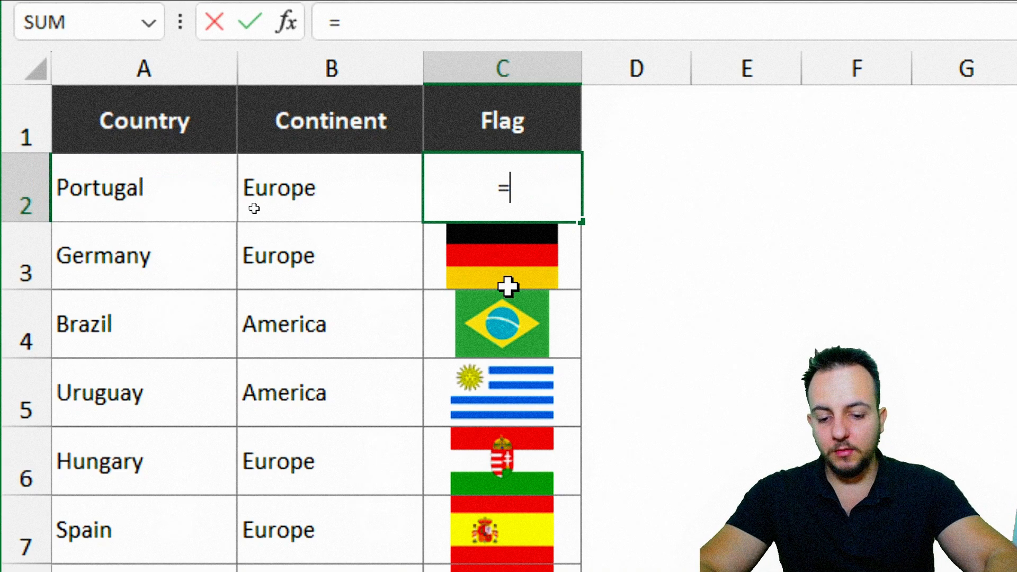
pyautogui.write('image')
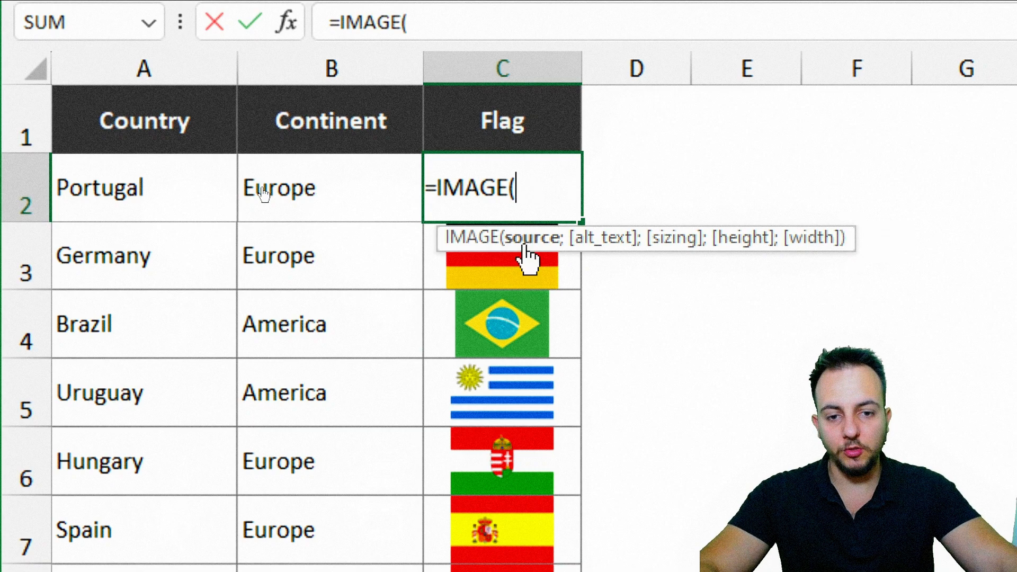
pyautogui.moveTo(490, 335)
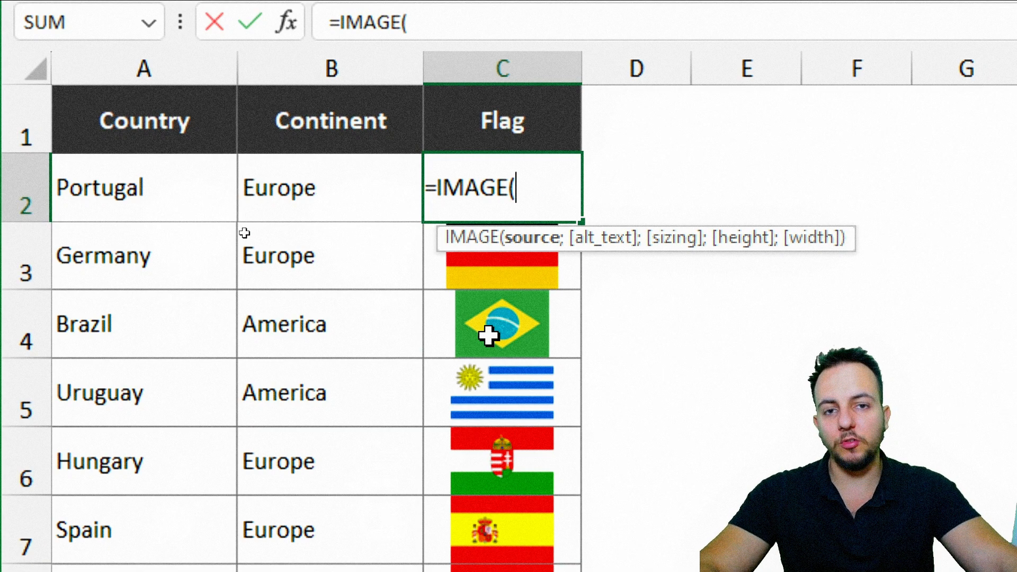
pyautogui.moveTo(528, 250)
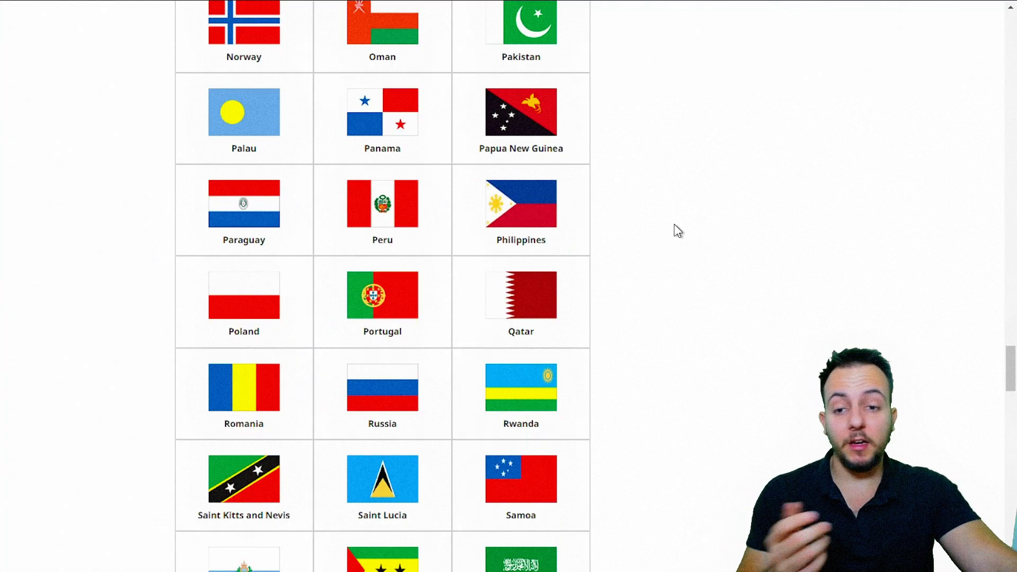
# Scroll to Portugal's flag on the flags page and copy its image address
pyautogui.scroll(-3)
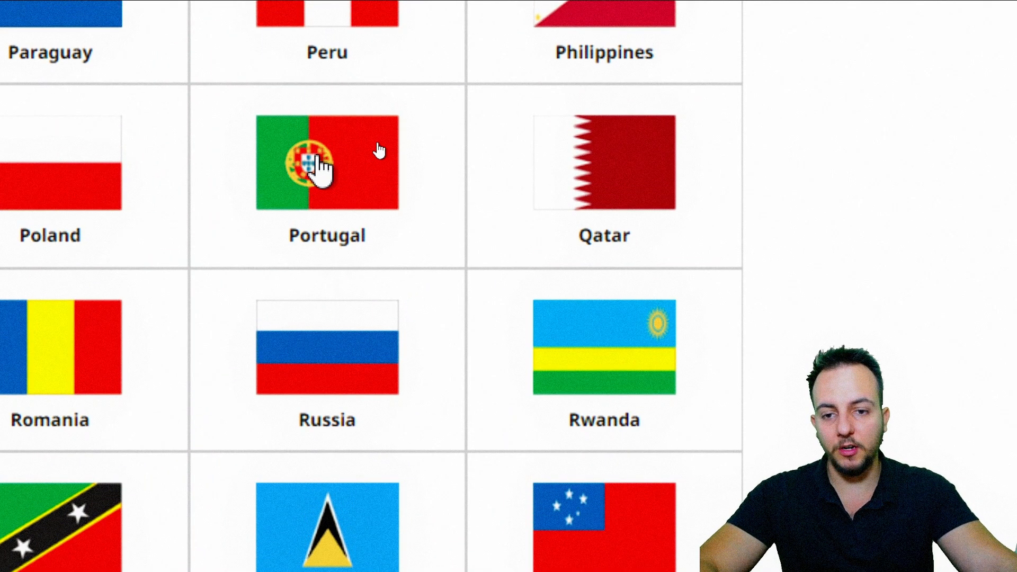
pyautogui.rightClick(315, 162)
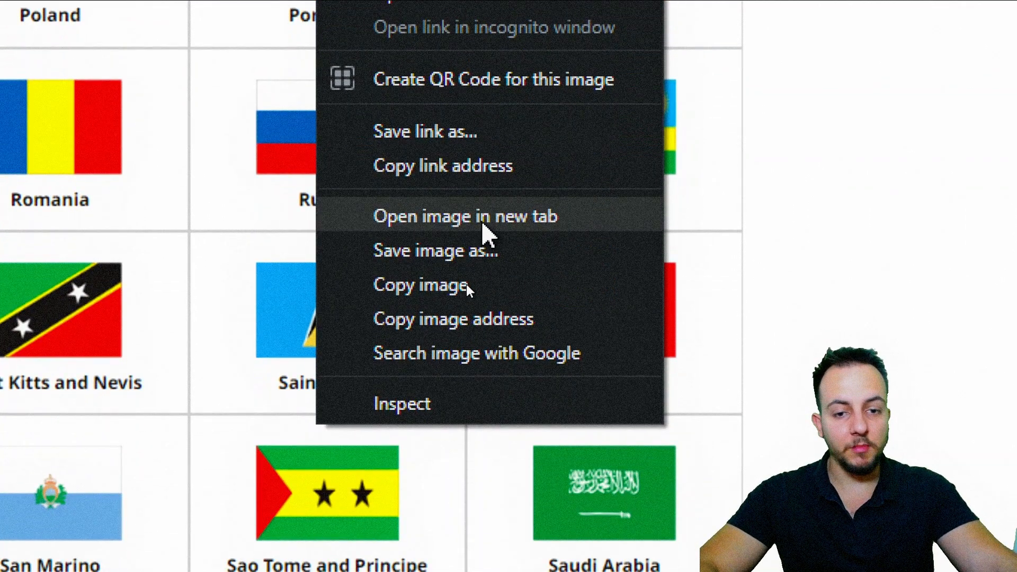
pyautogui.moveTo(513, 233)
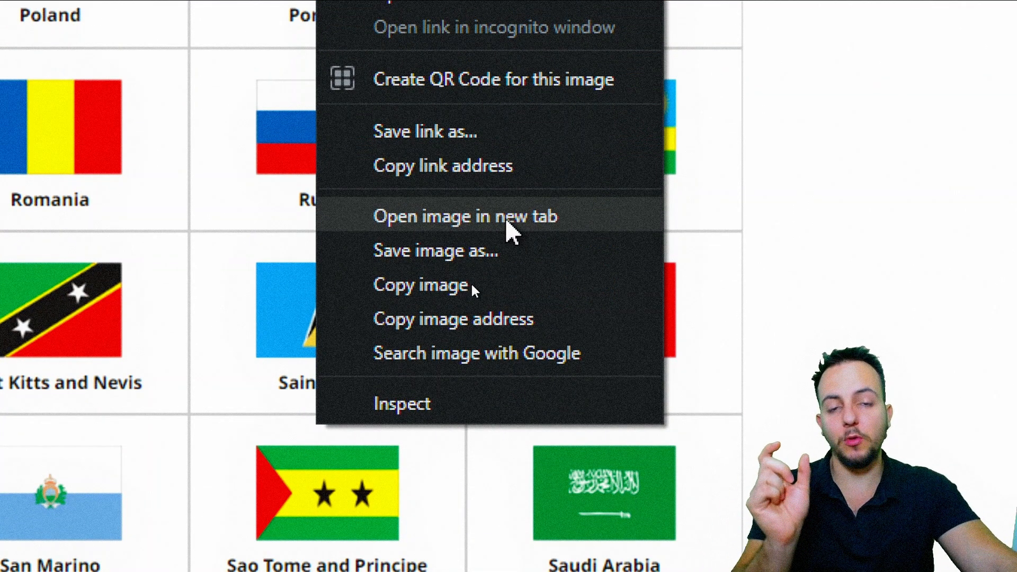
pyautogui.moveTo(480, 251)
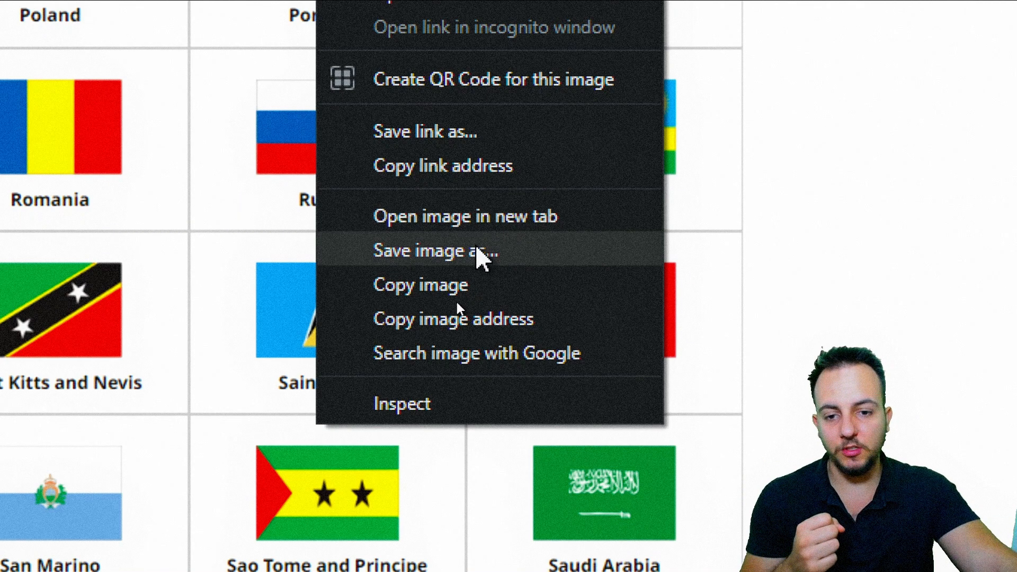
pyautogui.moveTo(452, 319)
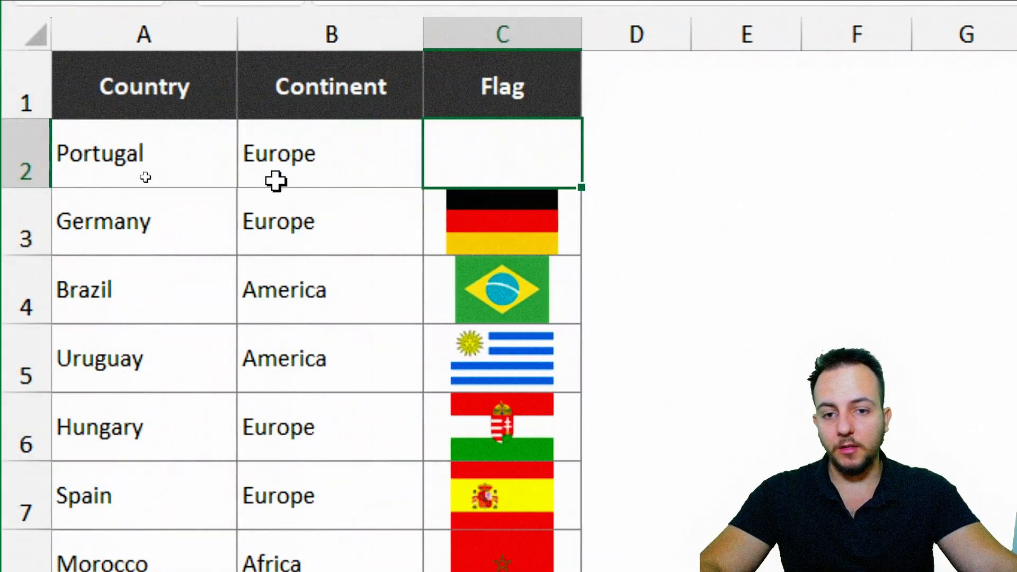
pyautogui.write('=imag')
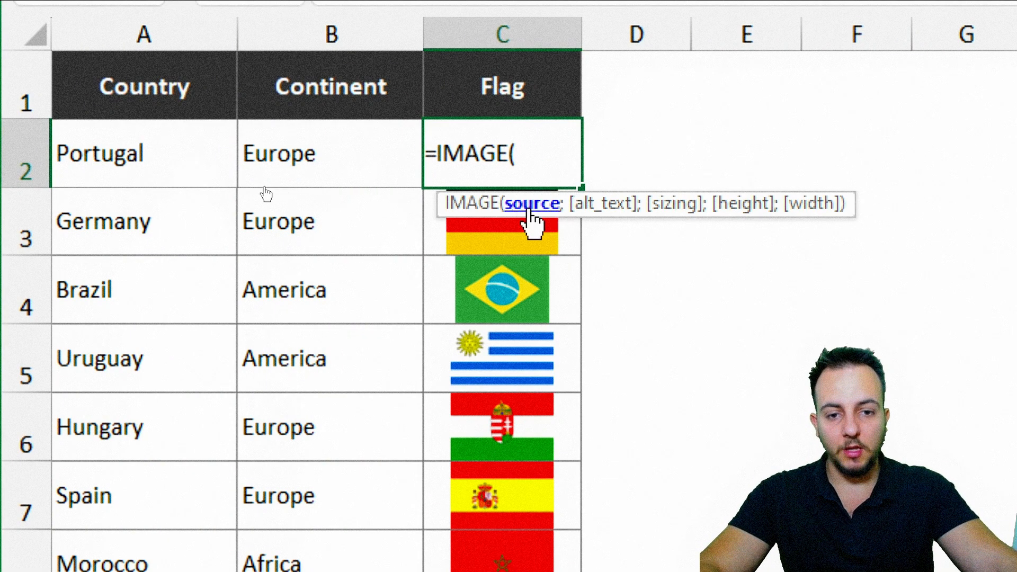
pyautogui.moveTo(376, 256)
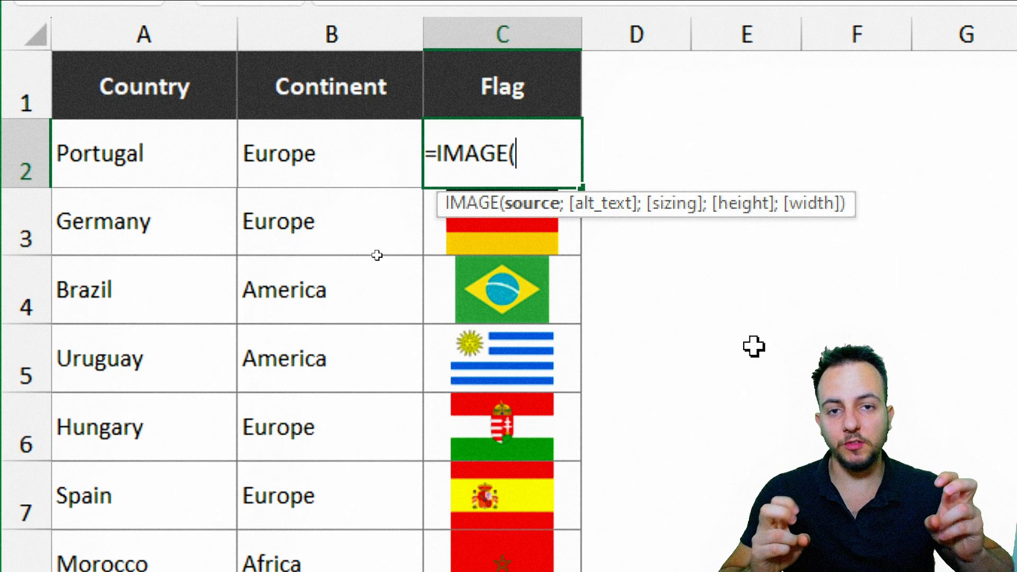
pyautogui.write('"')
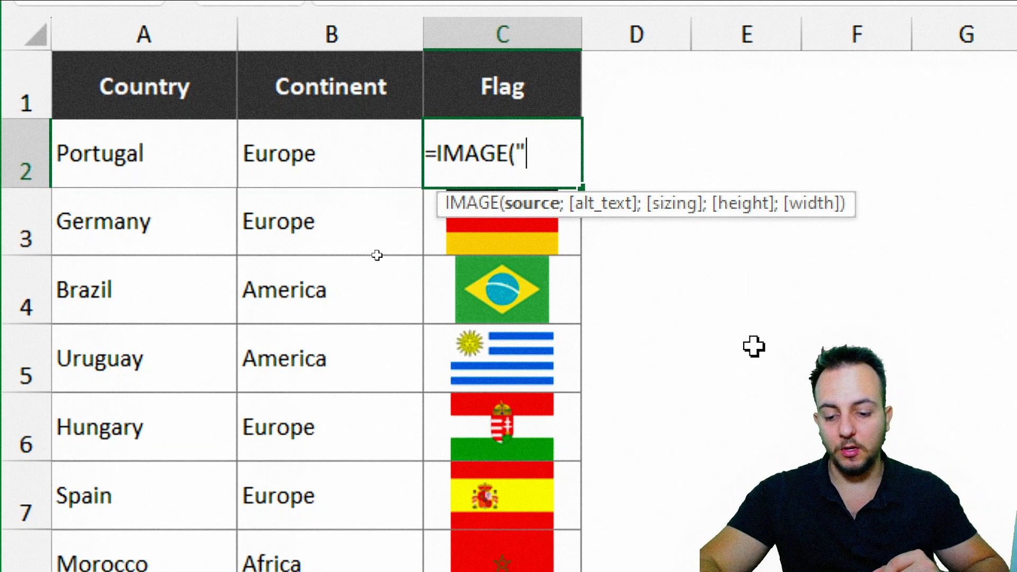
pyautogui.write('https://www.worldometers.info/img/flags/small/tn_po-flag.gif')
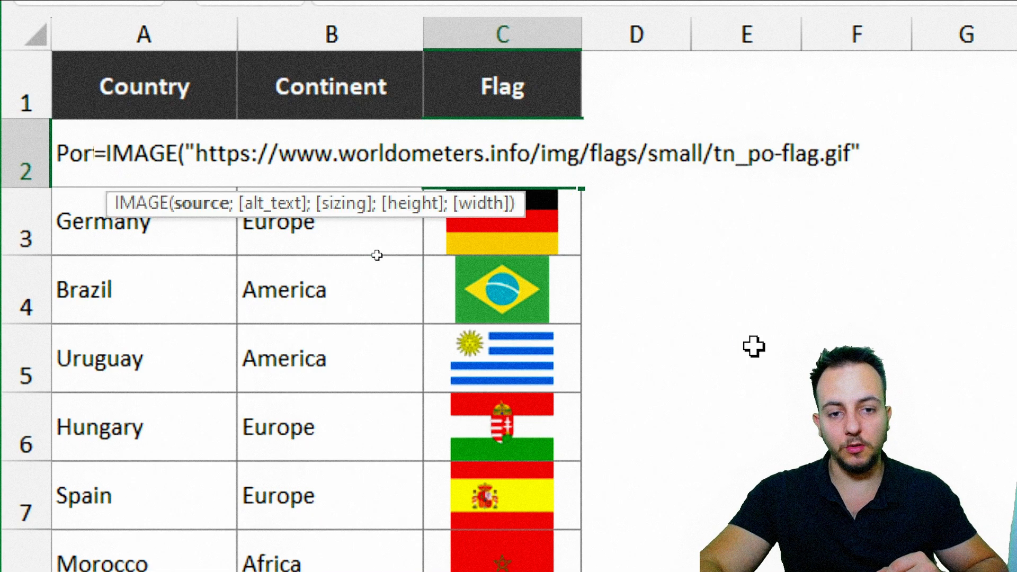
pyautogui.write(')')
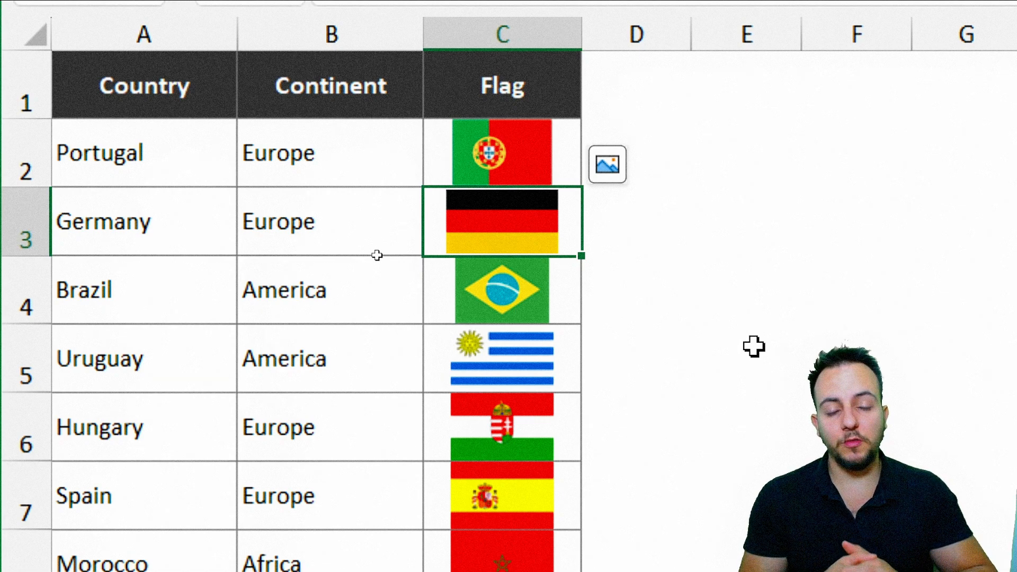
# Check that C2 now displays Portugal's flag, filling the Flag column
pyautogui.click(501, 153)
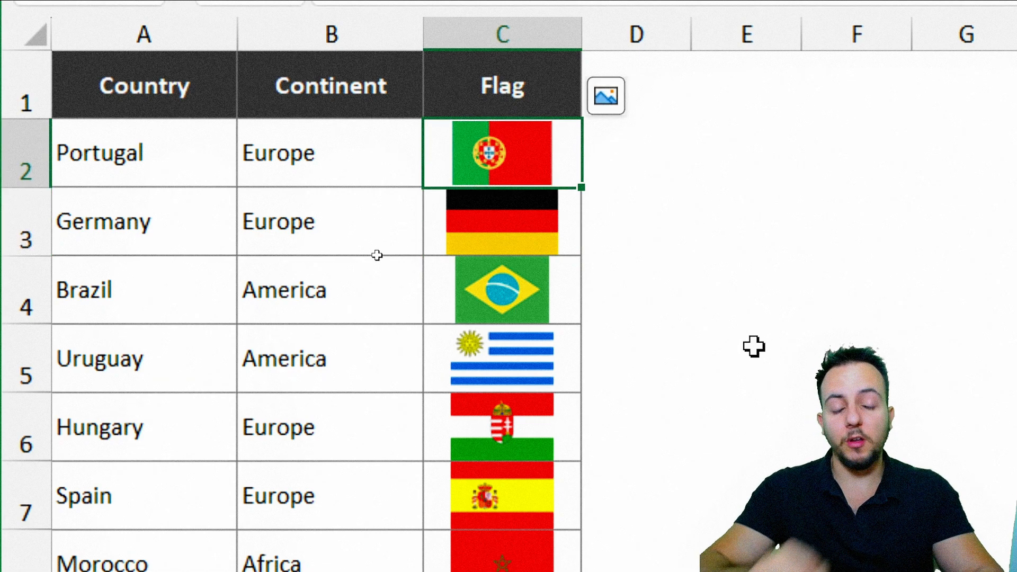